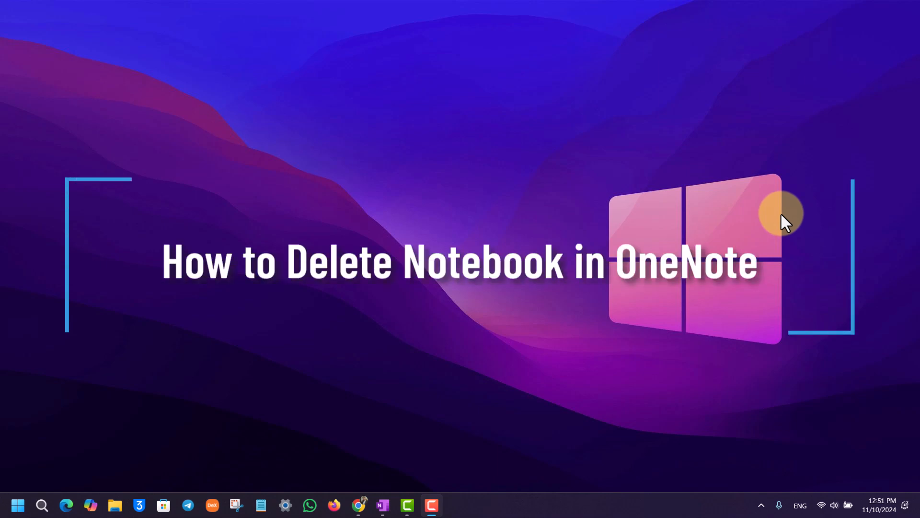
- Launch OneNote from the taskbar, showing My Notebook with empty New Section 1
left_click(381, 505)
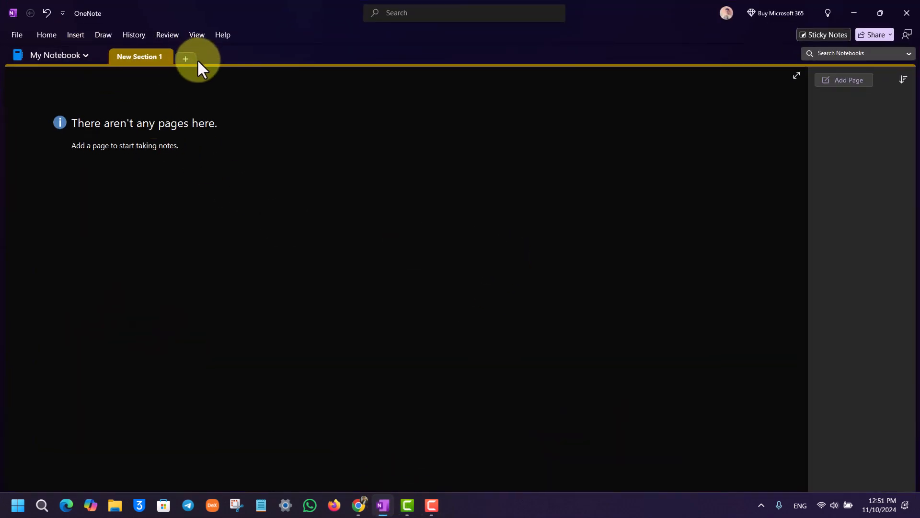
- Add New Section 2 to My Notebook, close OneNote, and switch to File Explorer at Home
left_click(56, 55)
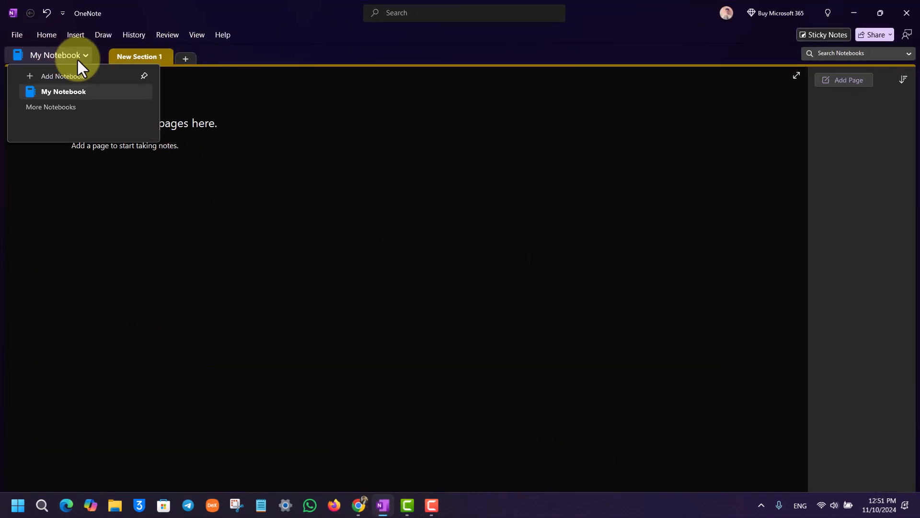
left_click(185, 58)
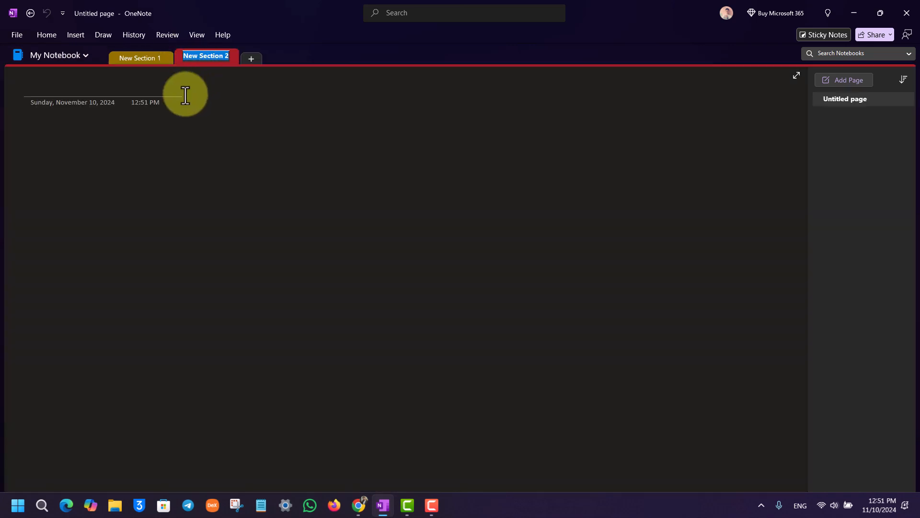
left_click(16, 34)
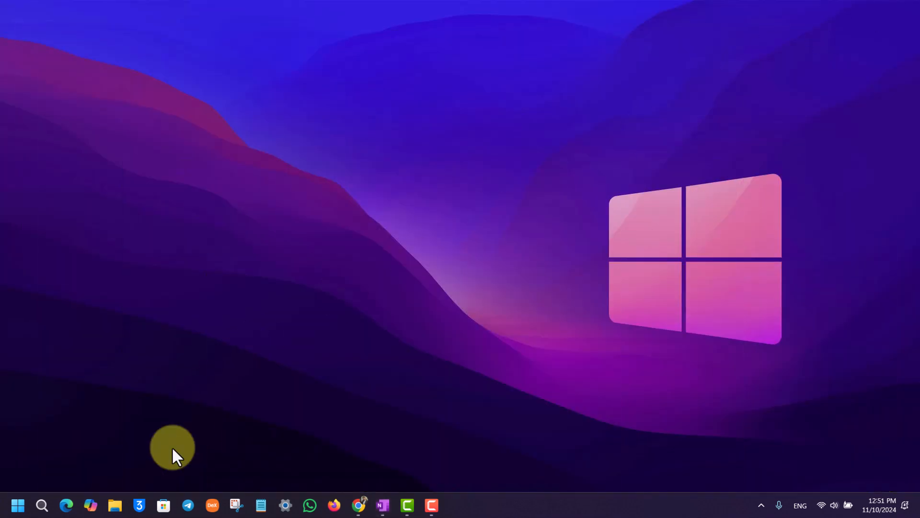
mouse_move(115, 505)
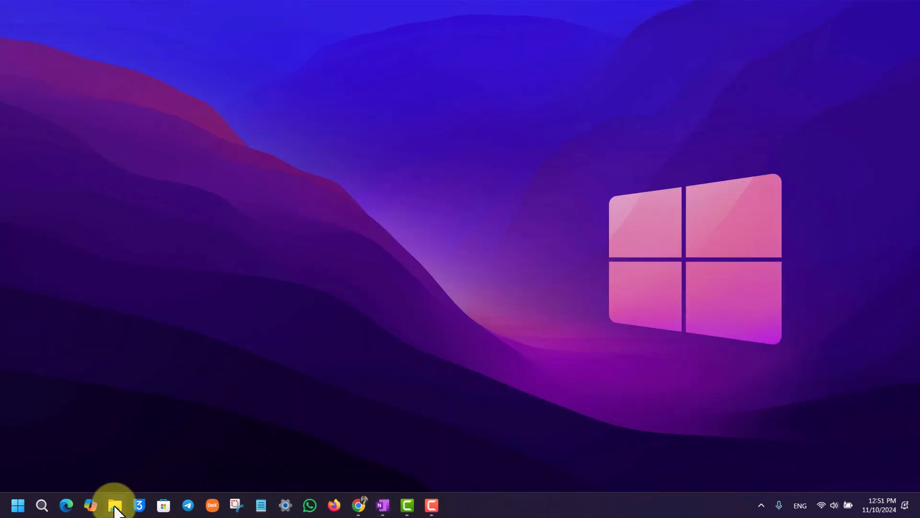
left_click(115, 505)
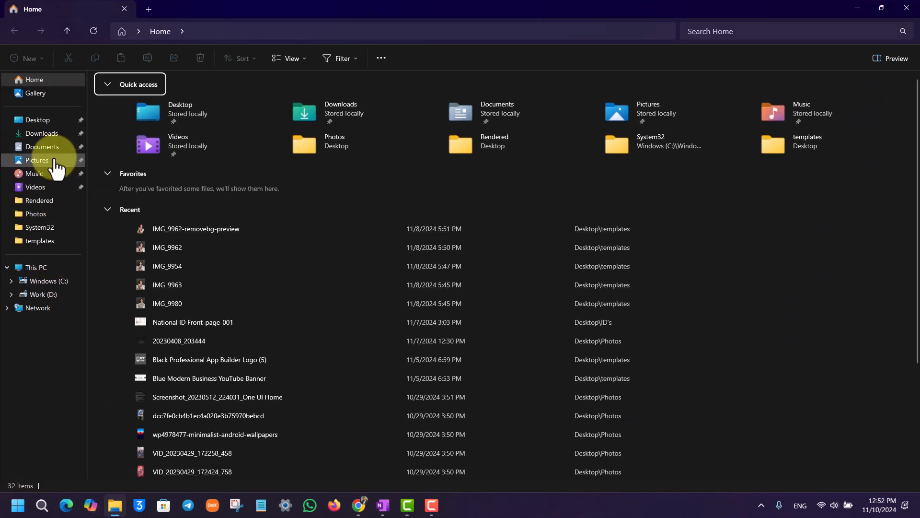
- Navigate to Documents\OneNote Notebooks, which holds the My Notebook folder
left_click(41, 147)
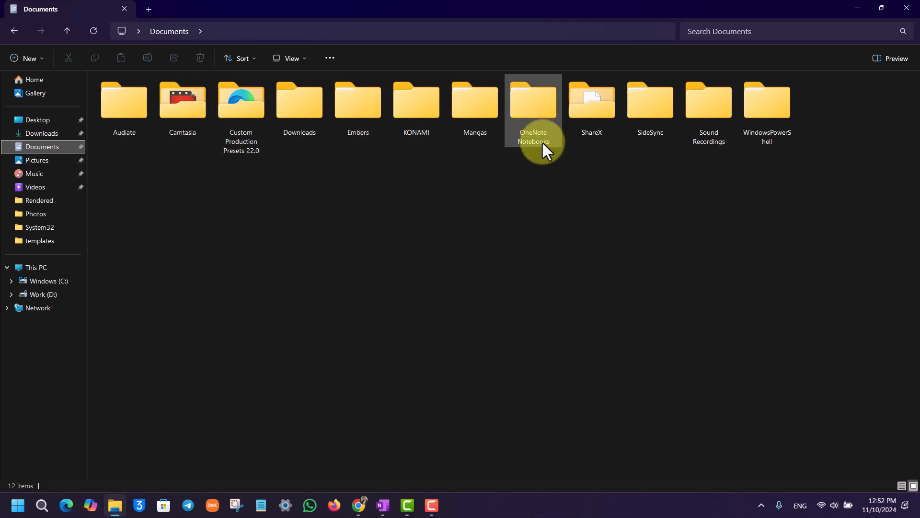
left_click(532, 102)
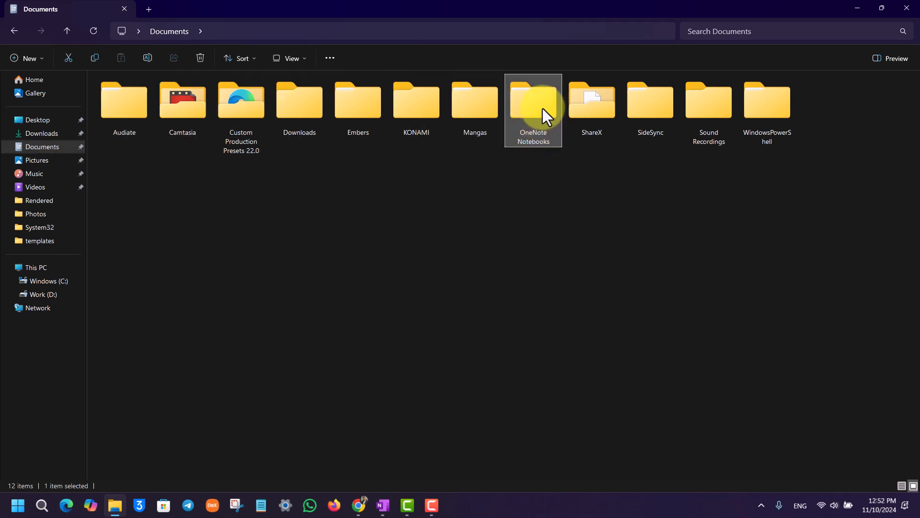
double_click(532, 102)
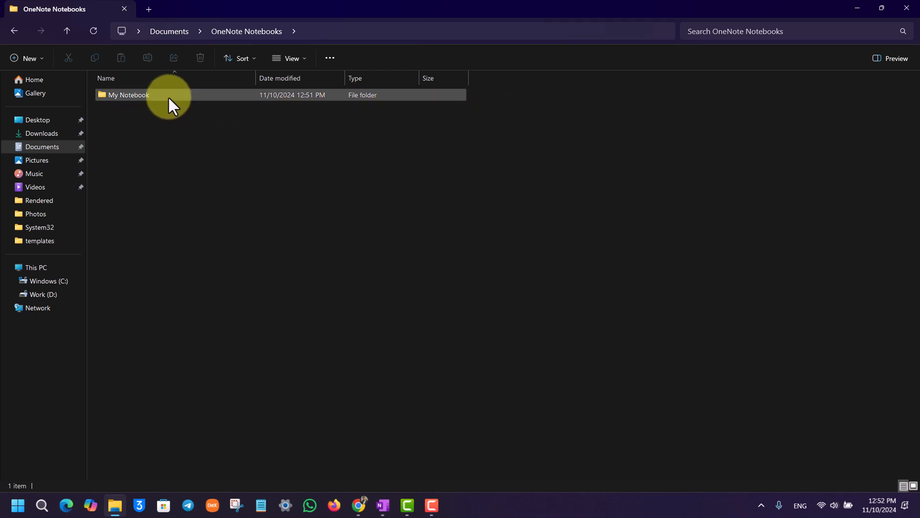
- Delete the New Section 2 file from the My Notebook folder via its context menu
double_click(128, 95)
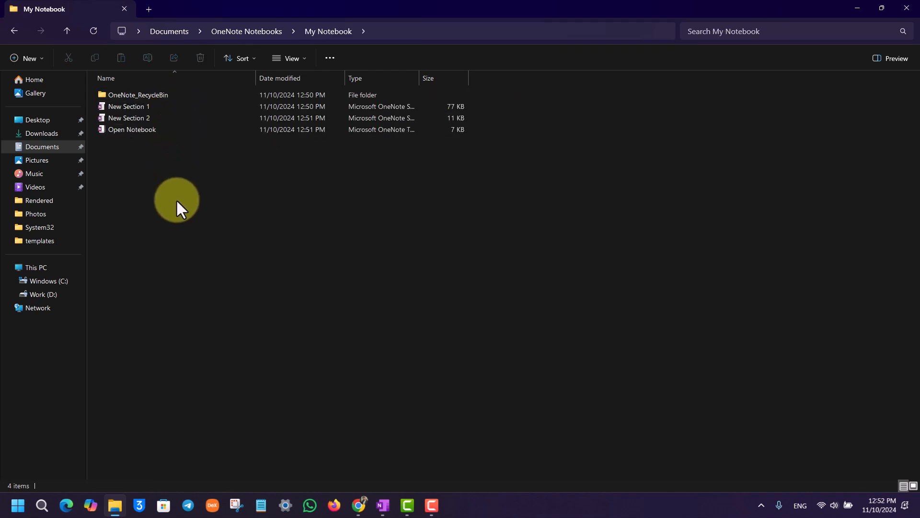
left_click(129, 106)
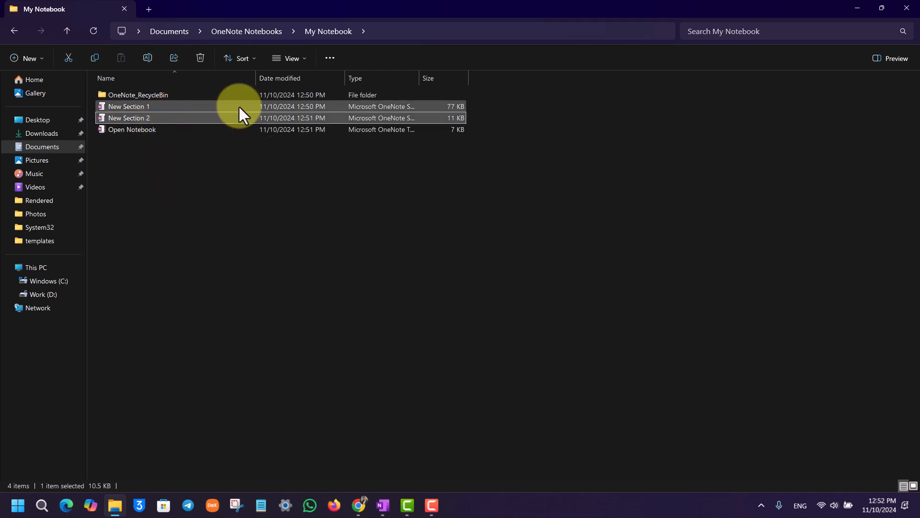
mouse_move(241, 121)
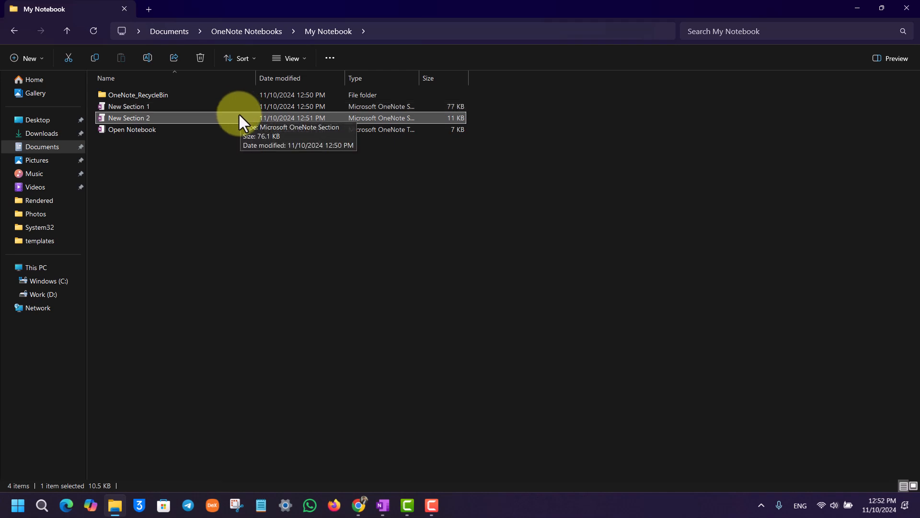
right_click(127, 118)
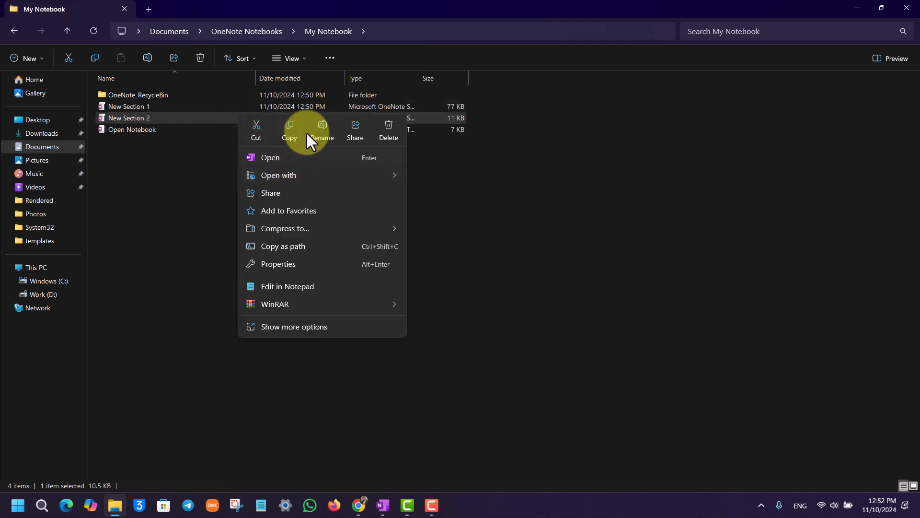
mouse_move(388, 129)
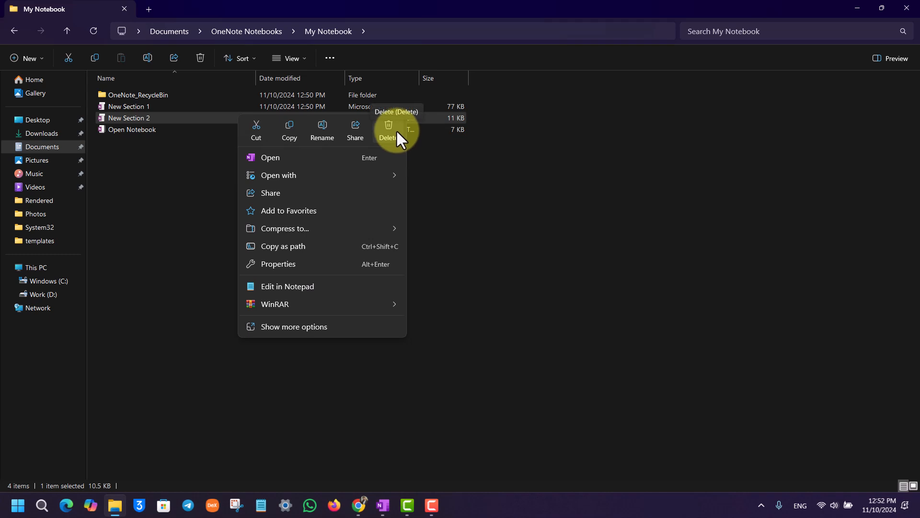
left_click(388, 128)
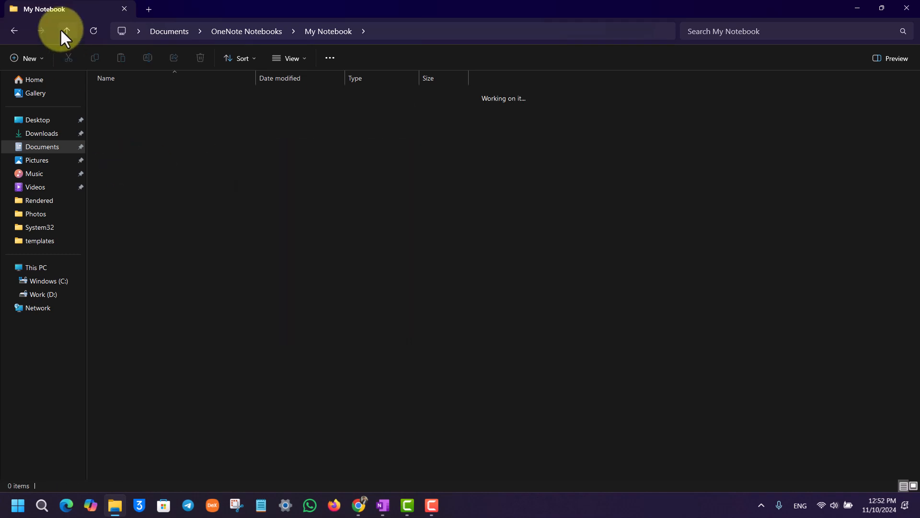
- Go back up to OneNote Notebooks and close File Explorer
left_click(66, 30)
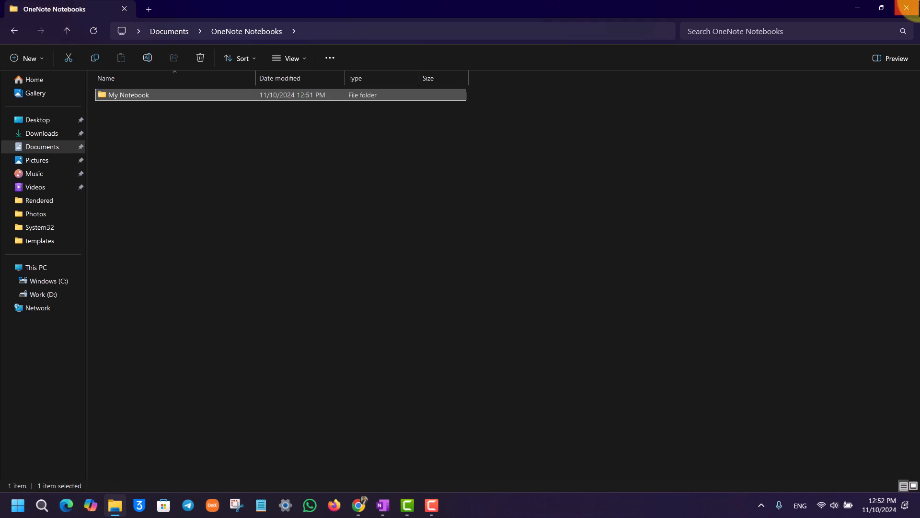
mouse_move(908, 11)
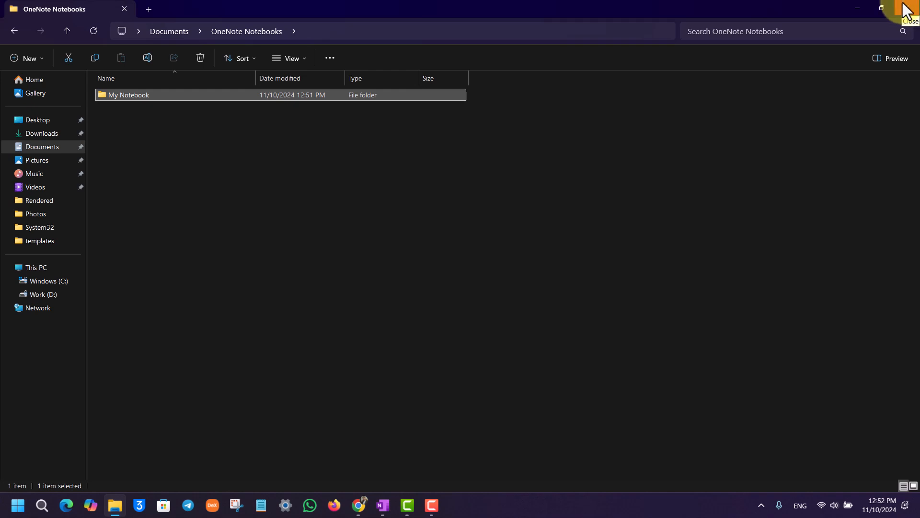
left_click(909, 9)
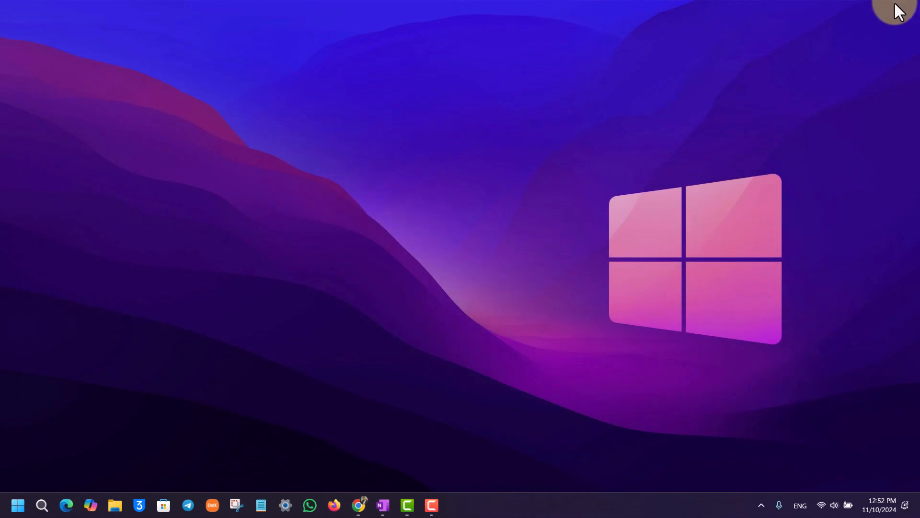
mouse_move(903, 11)
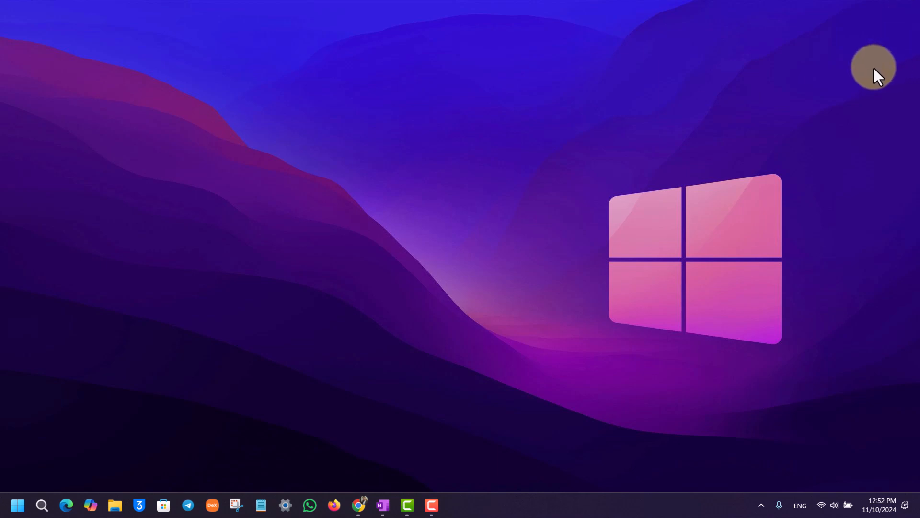
mouse_move(915, 291)
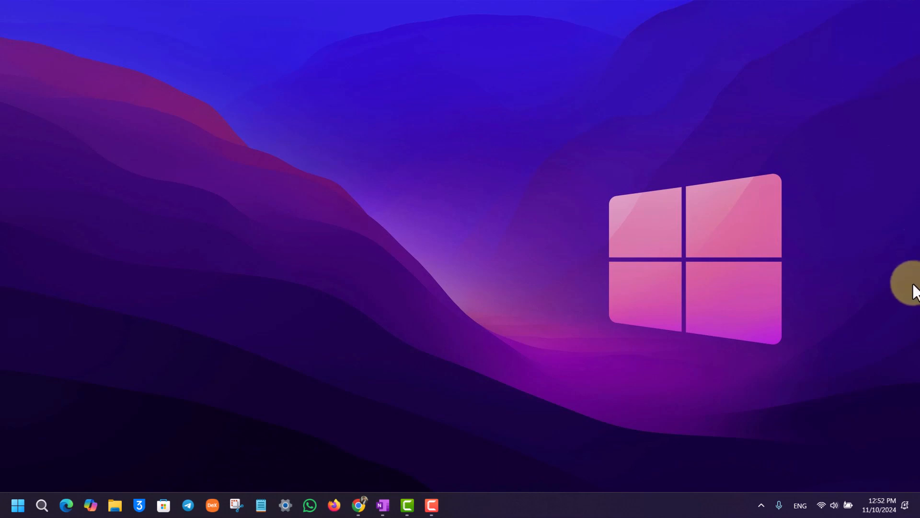